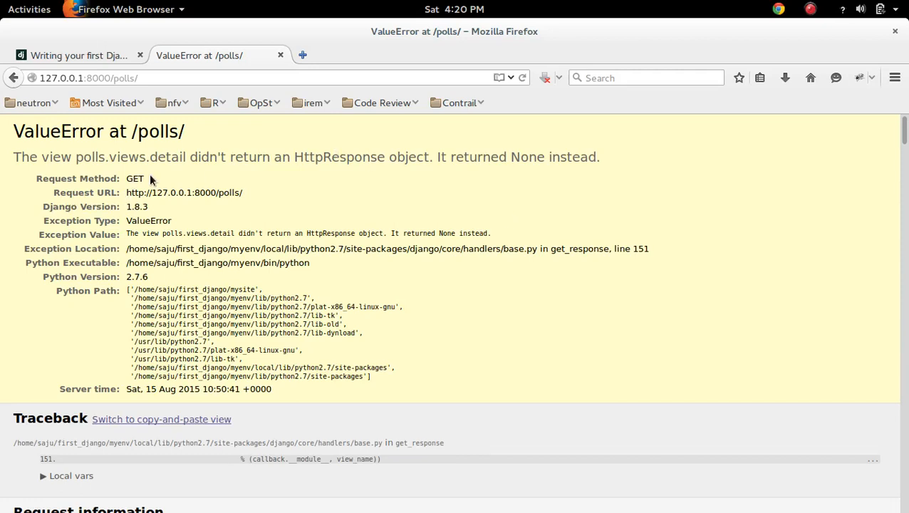
pyautogui.moveTo(160, 161)
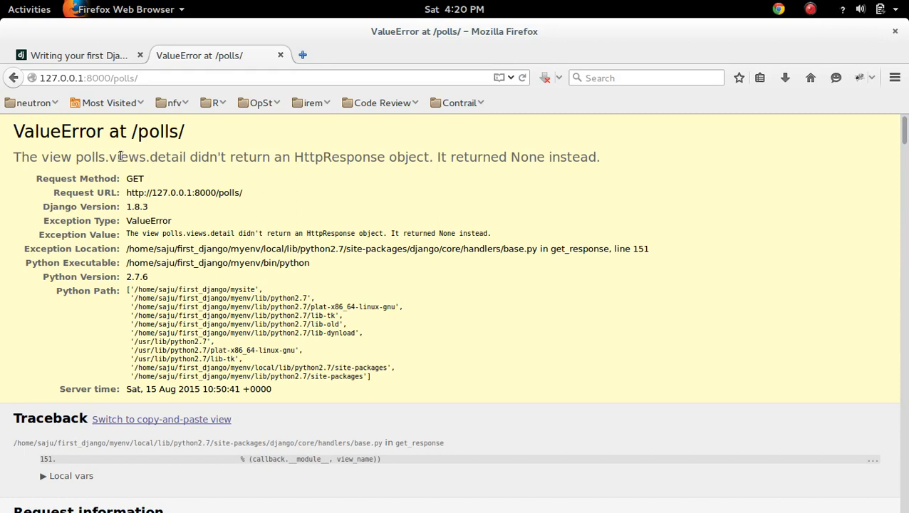
pyautogui.moveTo(162, 159)
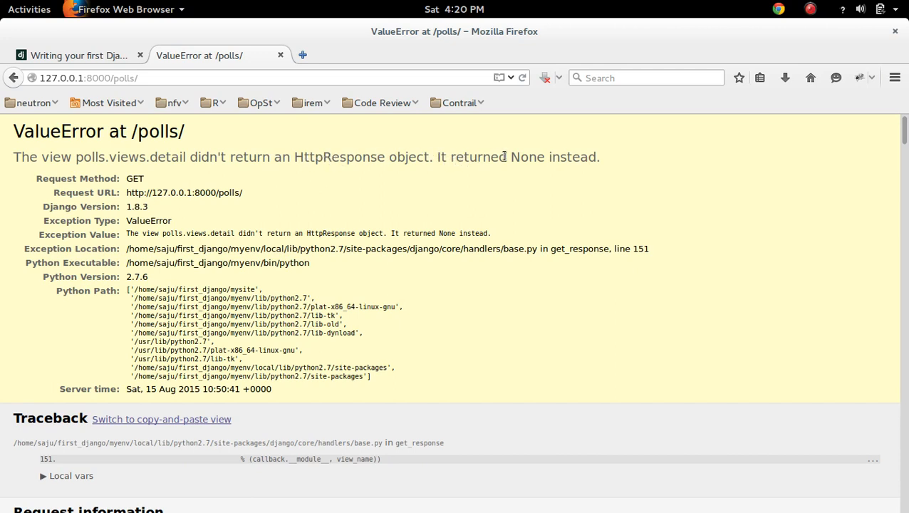
pyautogui.moveTo(580, 159)
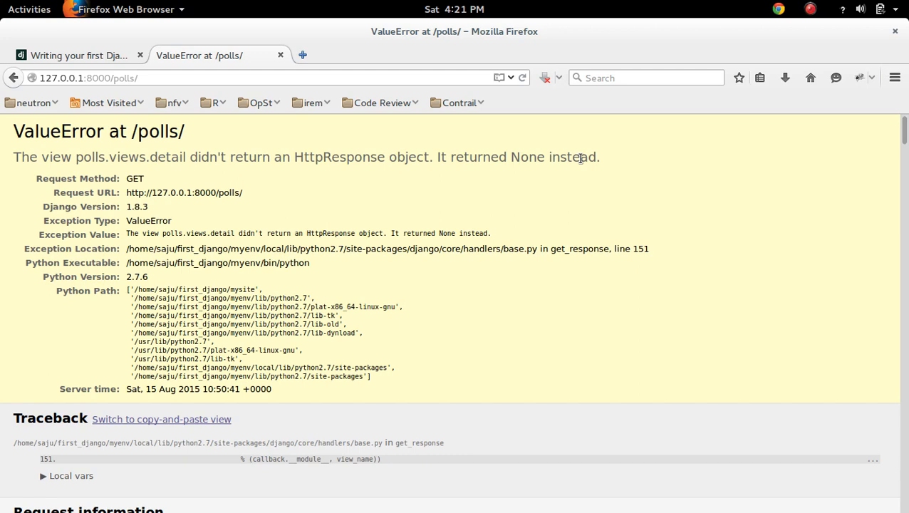
pyautogui.moveTo(486, 166)
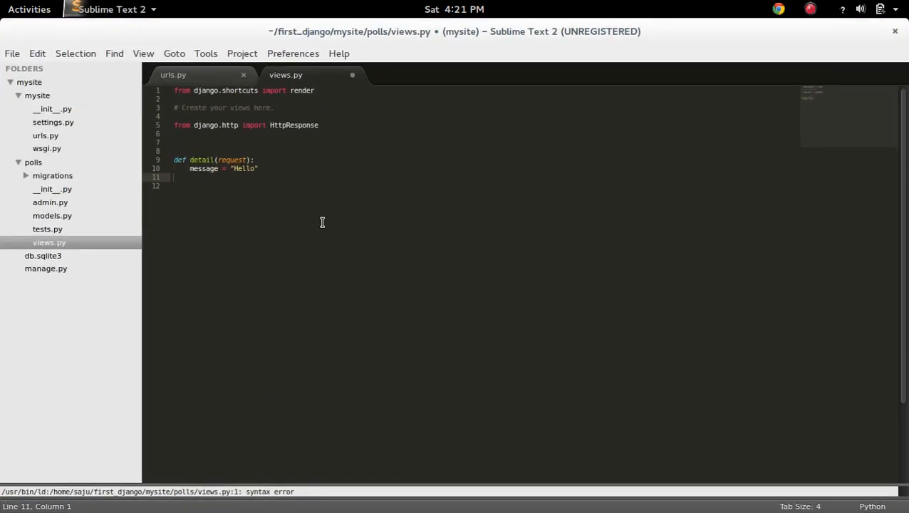
# - Add 'return HttpResponse(message)' under the message assignment in views.py and save
pyautogui.write('return HttpResponse(message)')
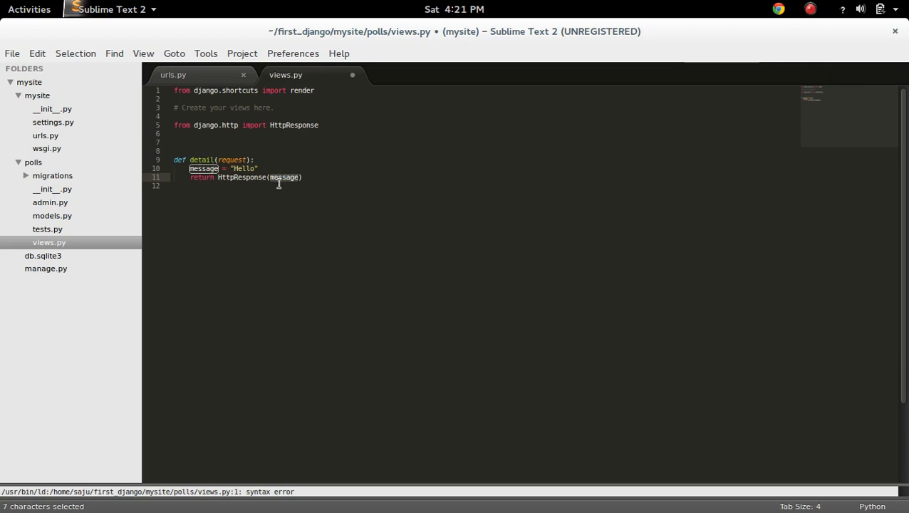
pyautogui.press('ctrl+s')
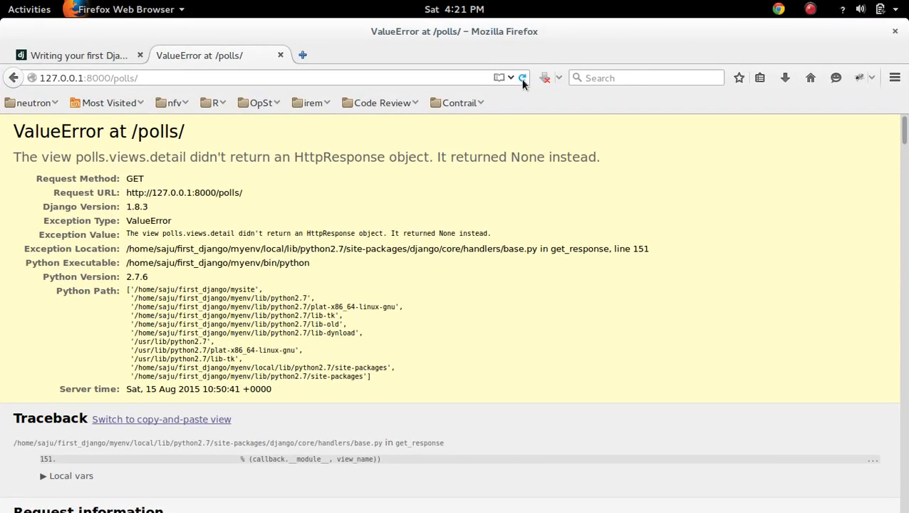
# - Reload the /polls/ page in Firefox to view the detail response
pyautogui.click(521, 78)
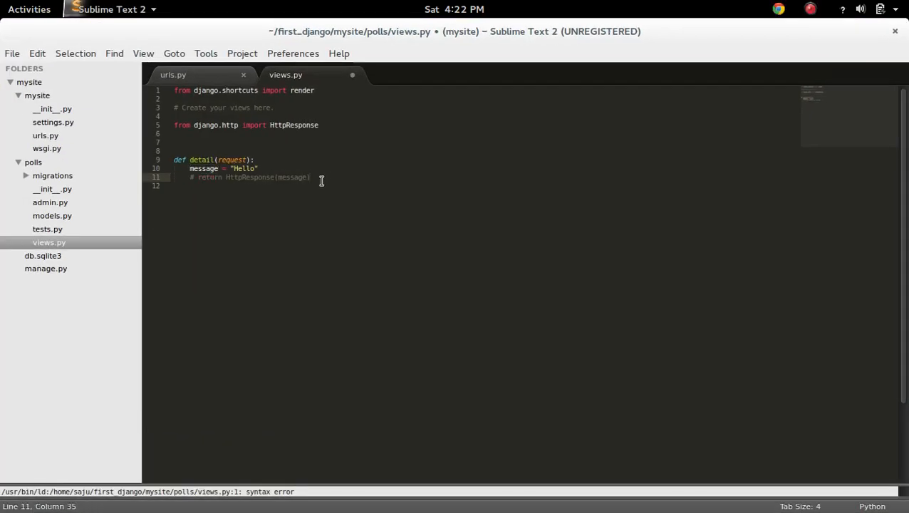
# - Show the Activities overview of all open windows
pyautogui.click(29, 9)
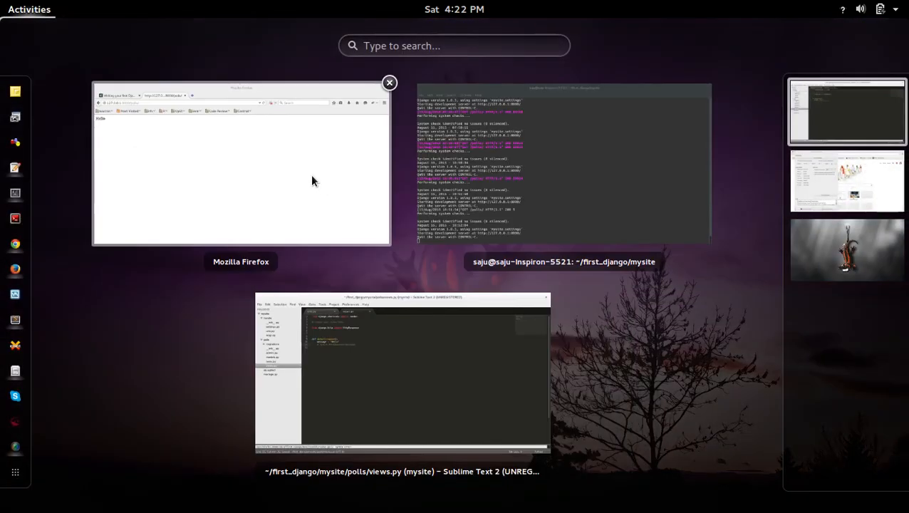